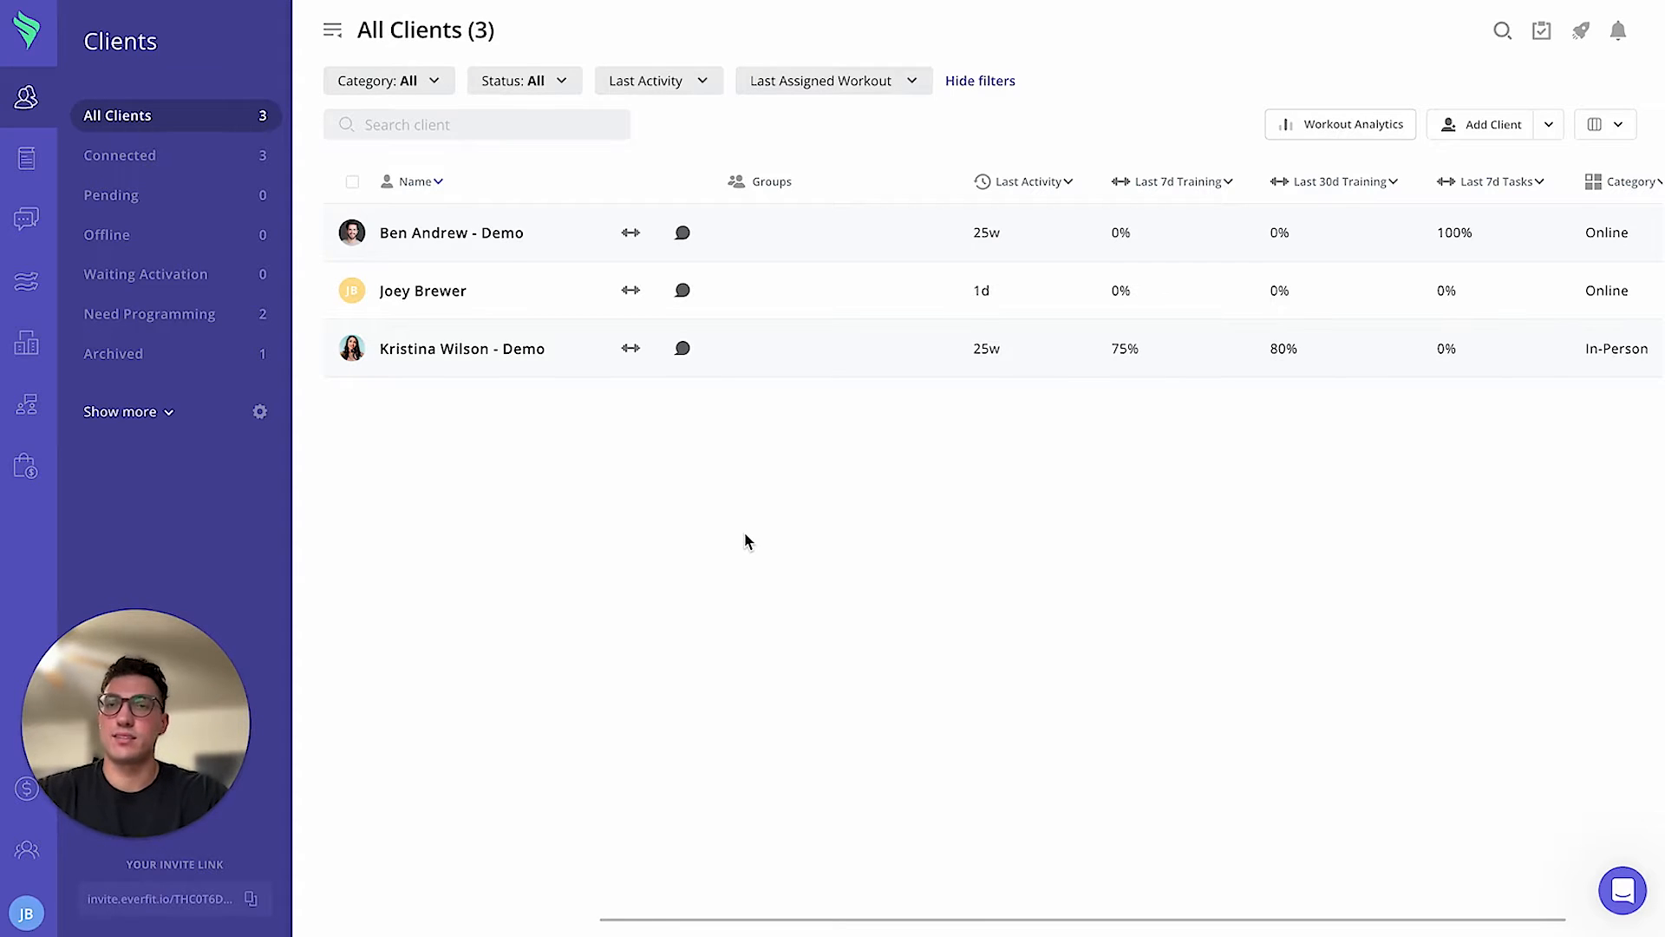
# Open the Overview page of the client last active 1d ago from All Clients.
pyautogui.click(422, 289)
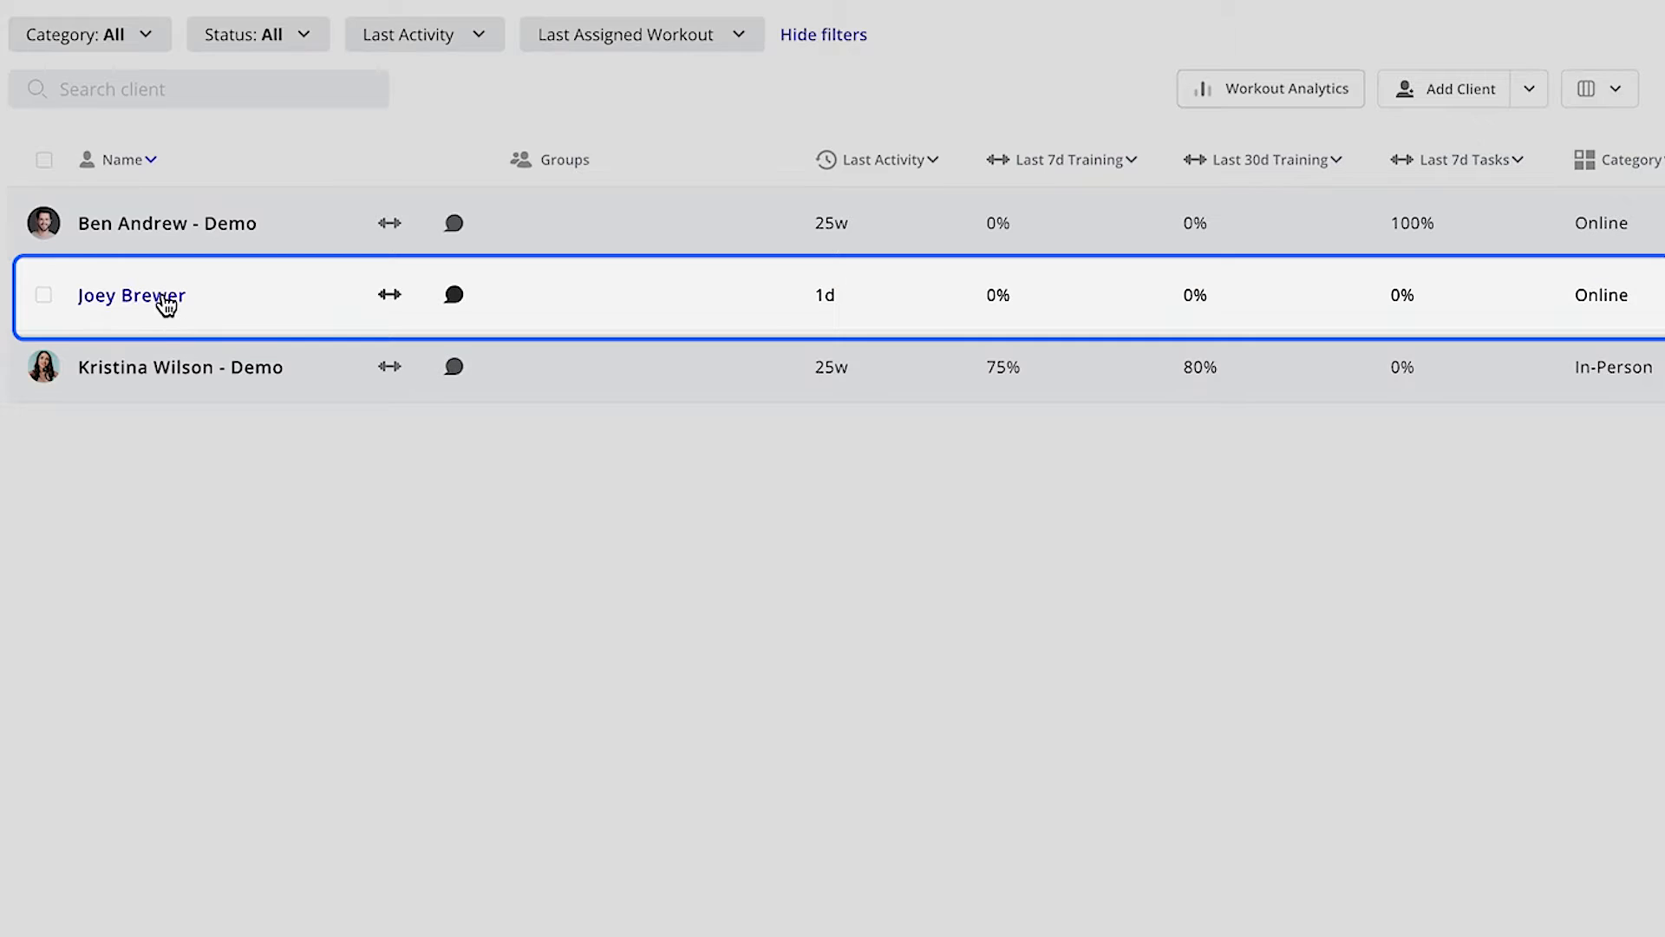
pyautogui.click(132, 295)
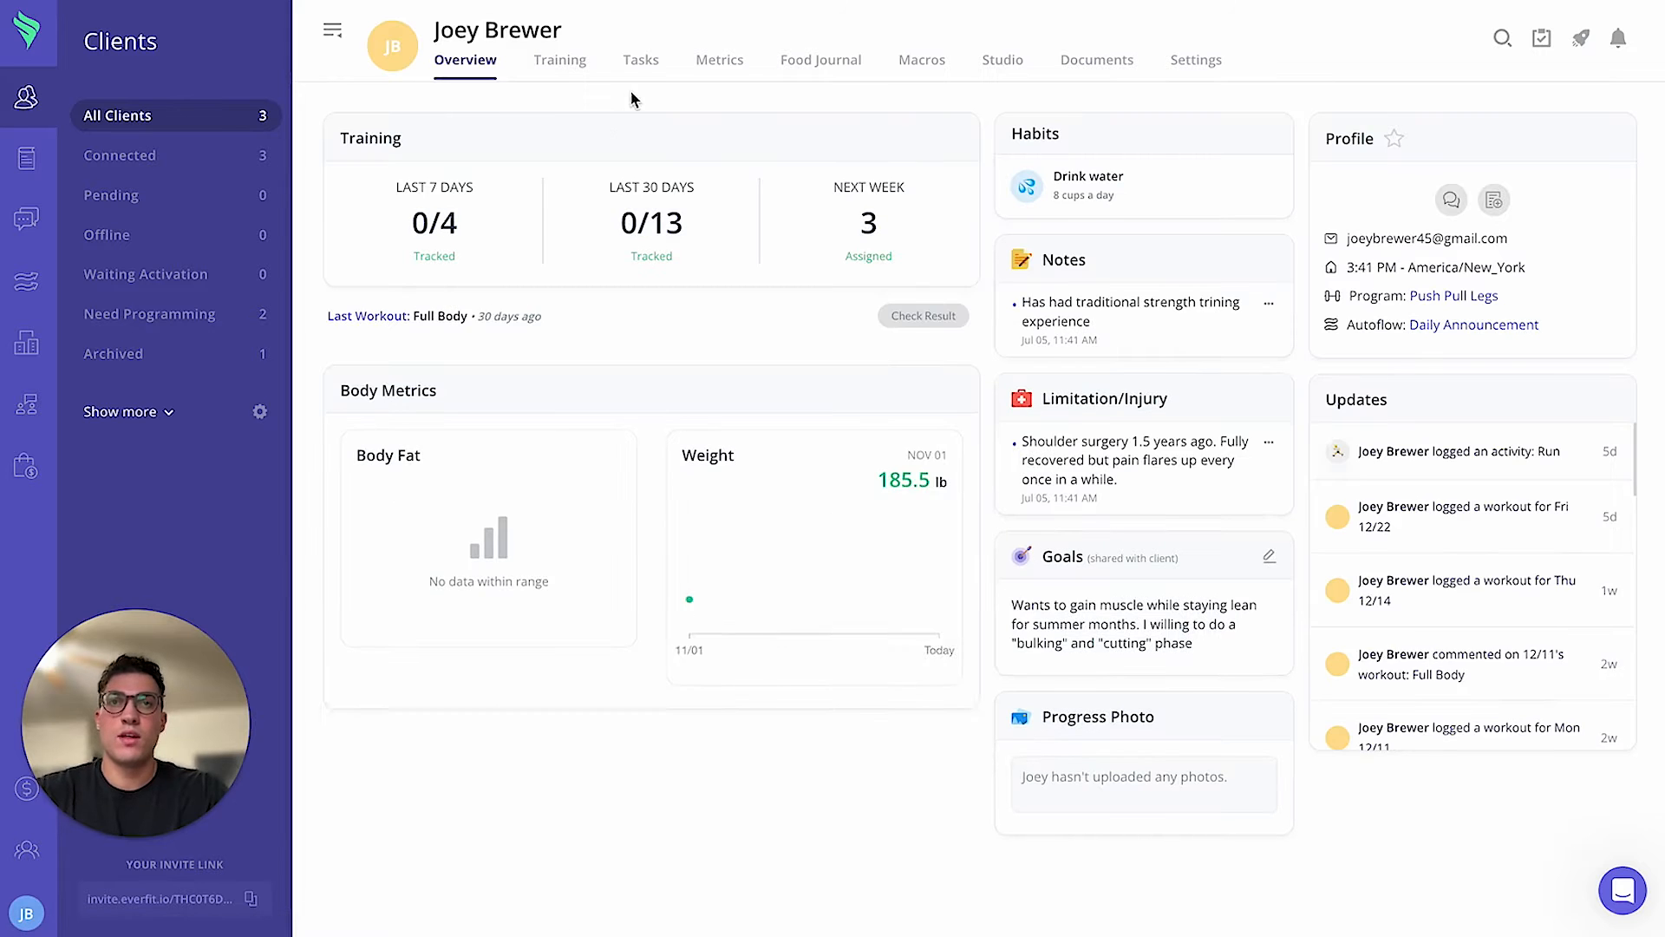
# Go to the client's Tasks calendar and create a General task.
pyautogui.click(640, 60)
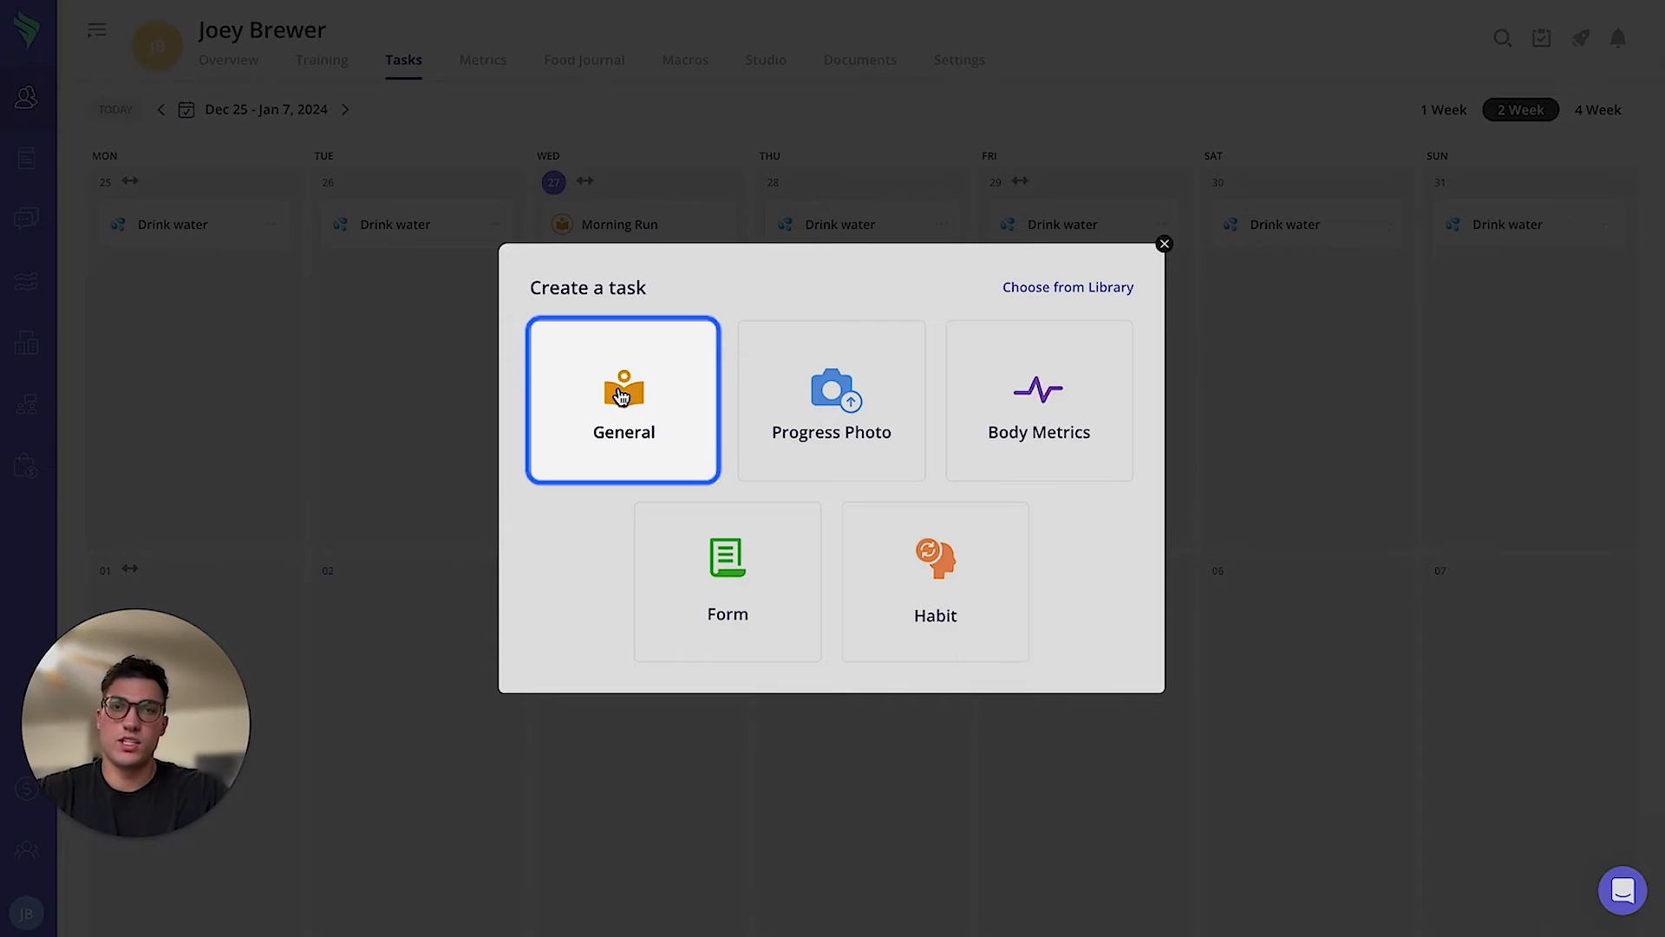
pyautogui.click(623, 401)
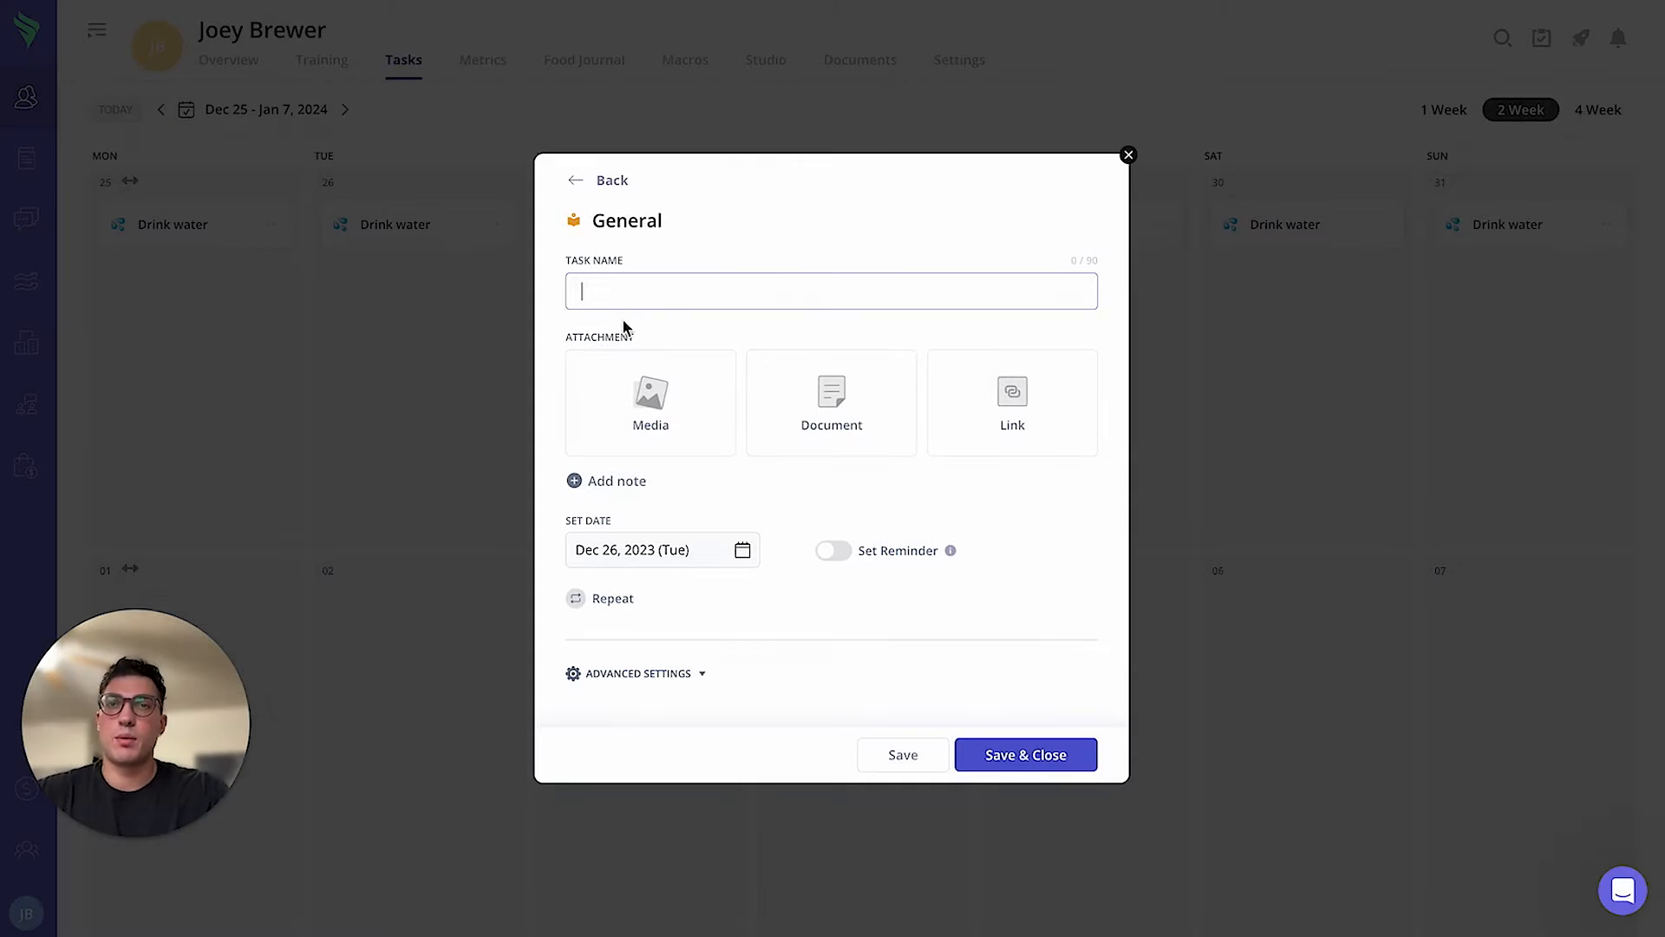
# Check the Media, Document and Link attachment tiles, then add an empty note field.
pyautogui.click(650, 401)
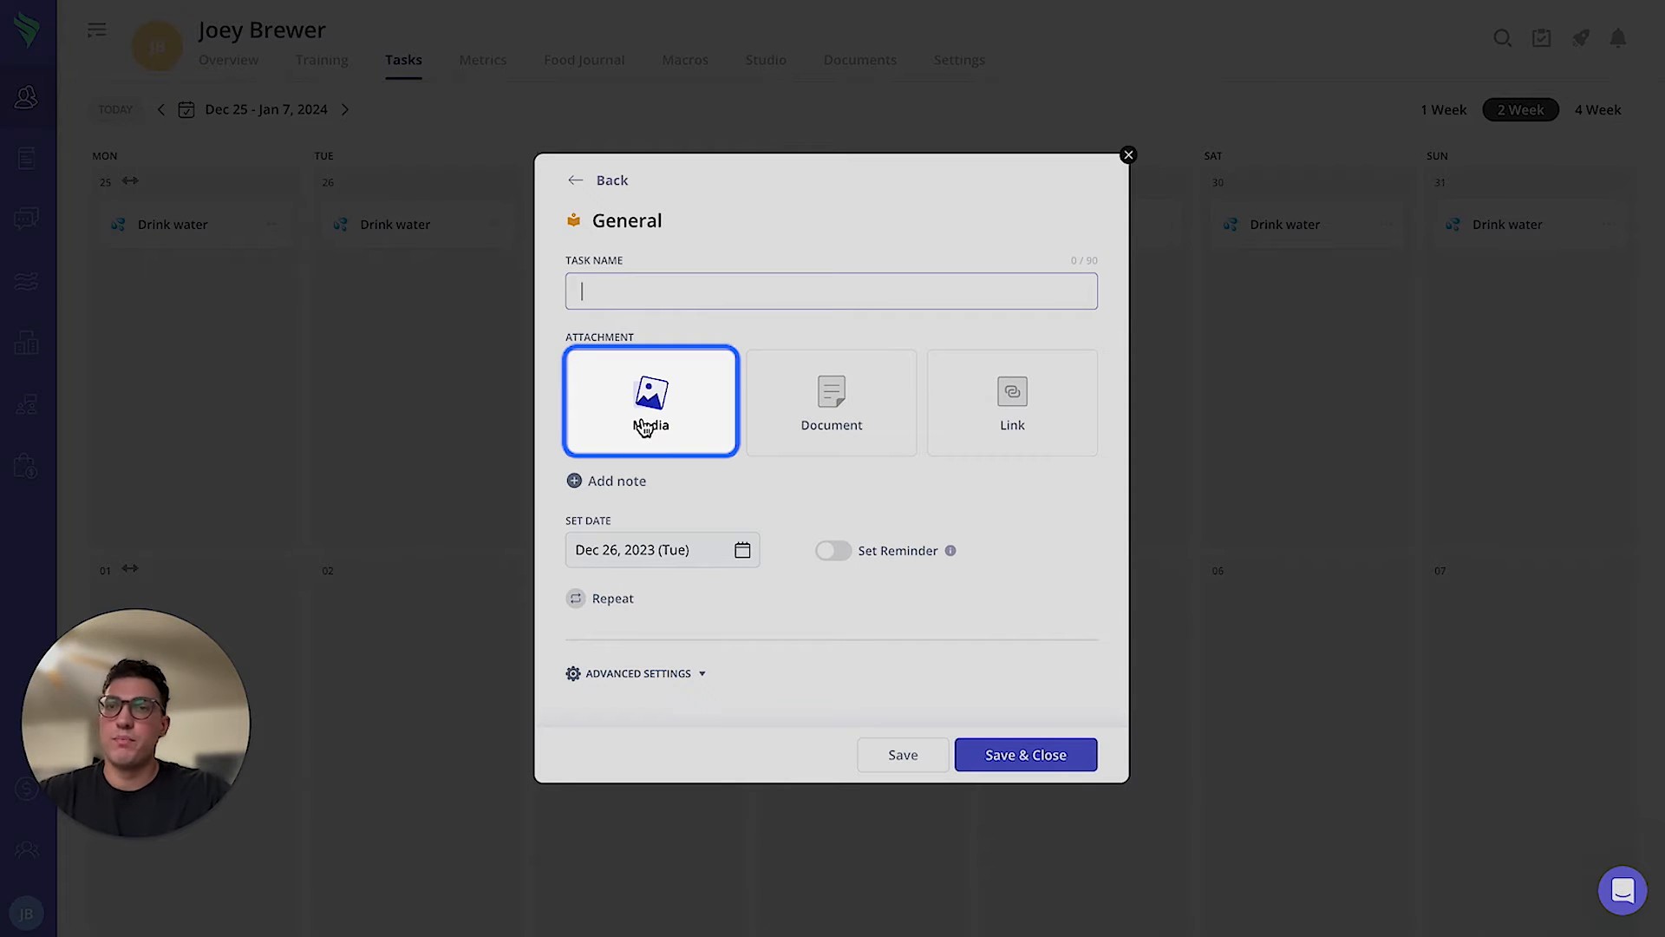
pyautogui.click(832, 401)
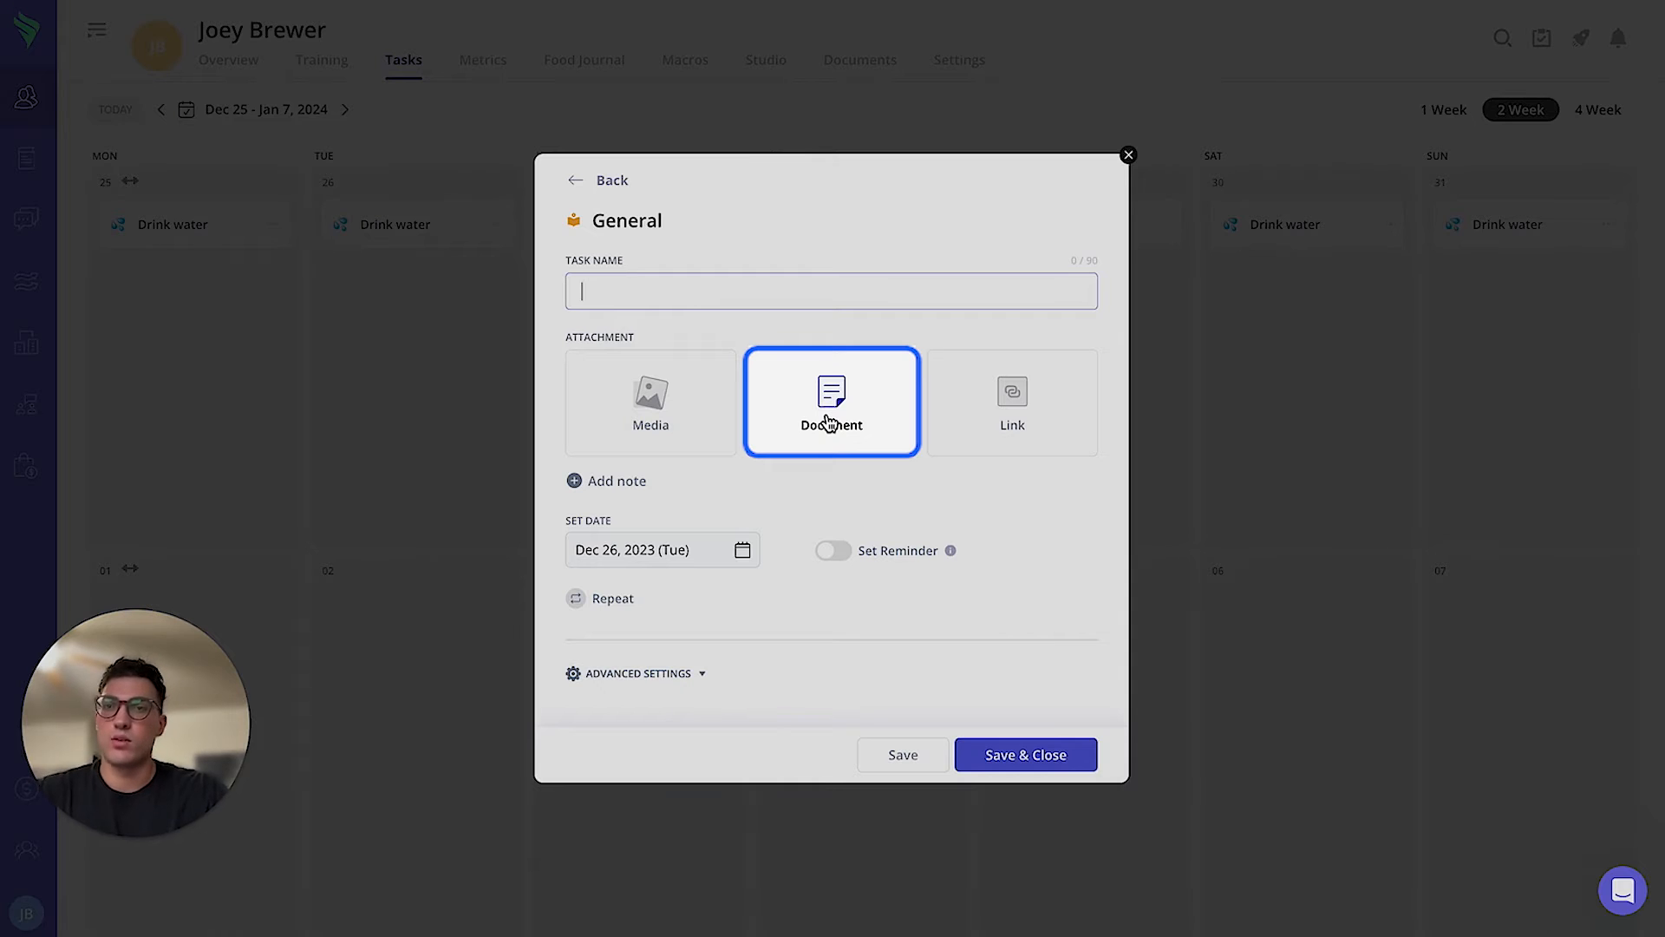
pyautogui.click(1011, 401)
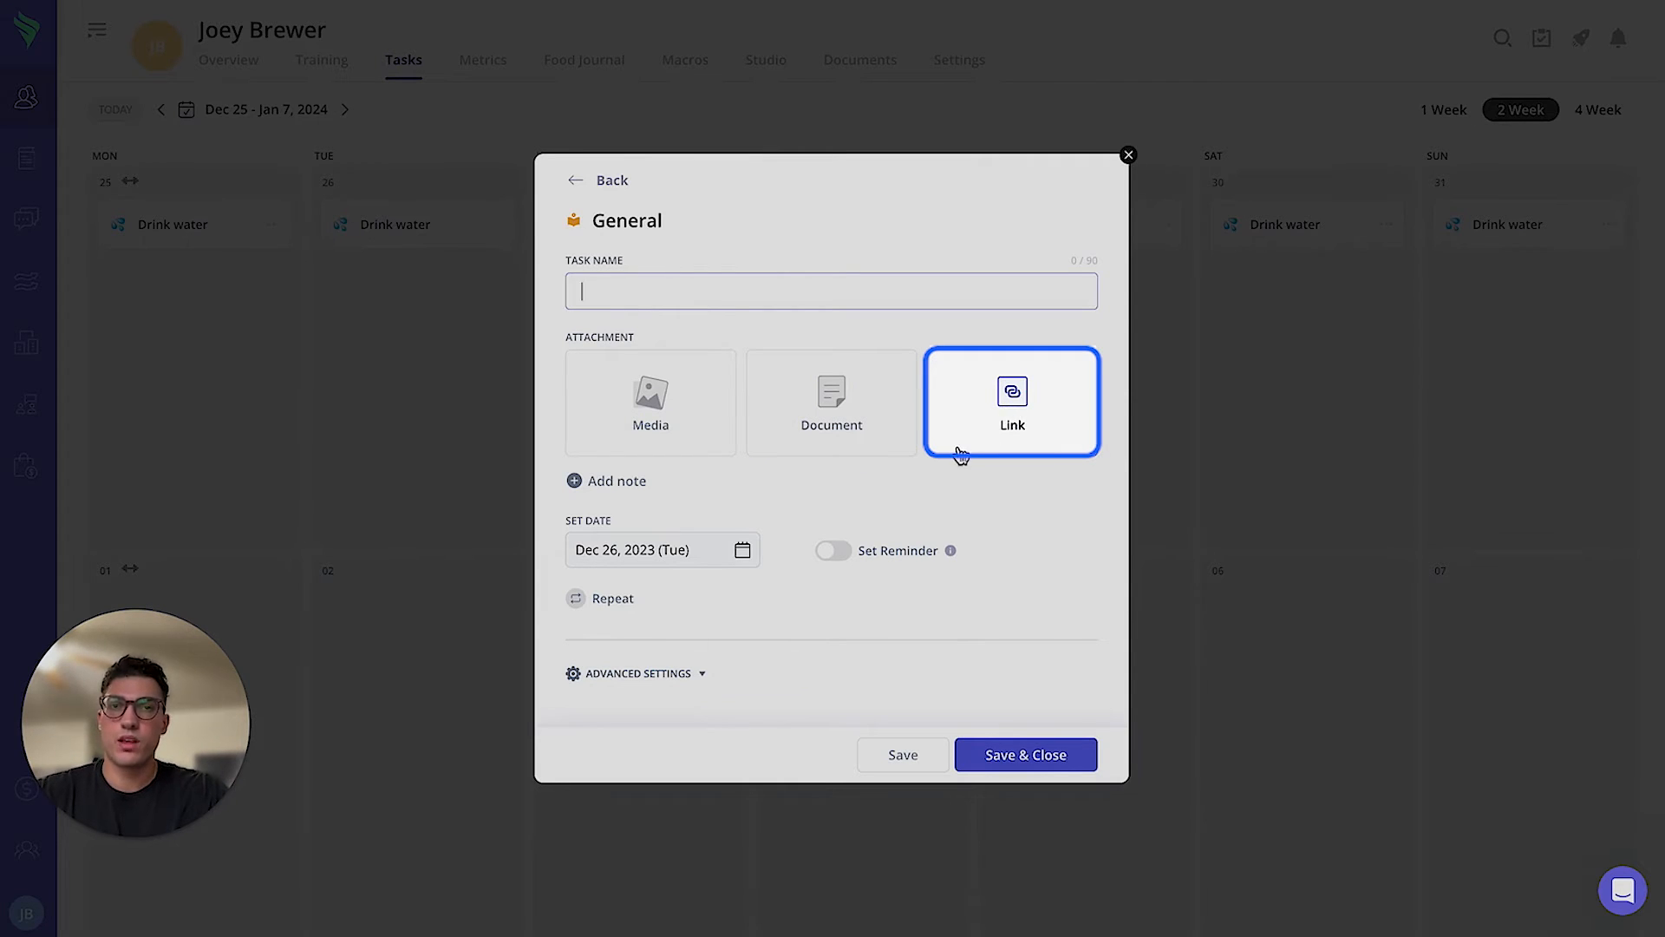
pyautogui.click(615, 479)
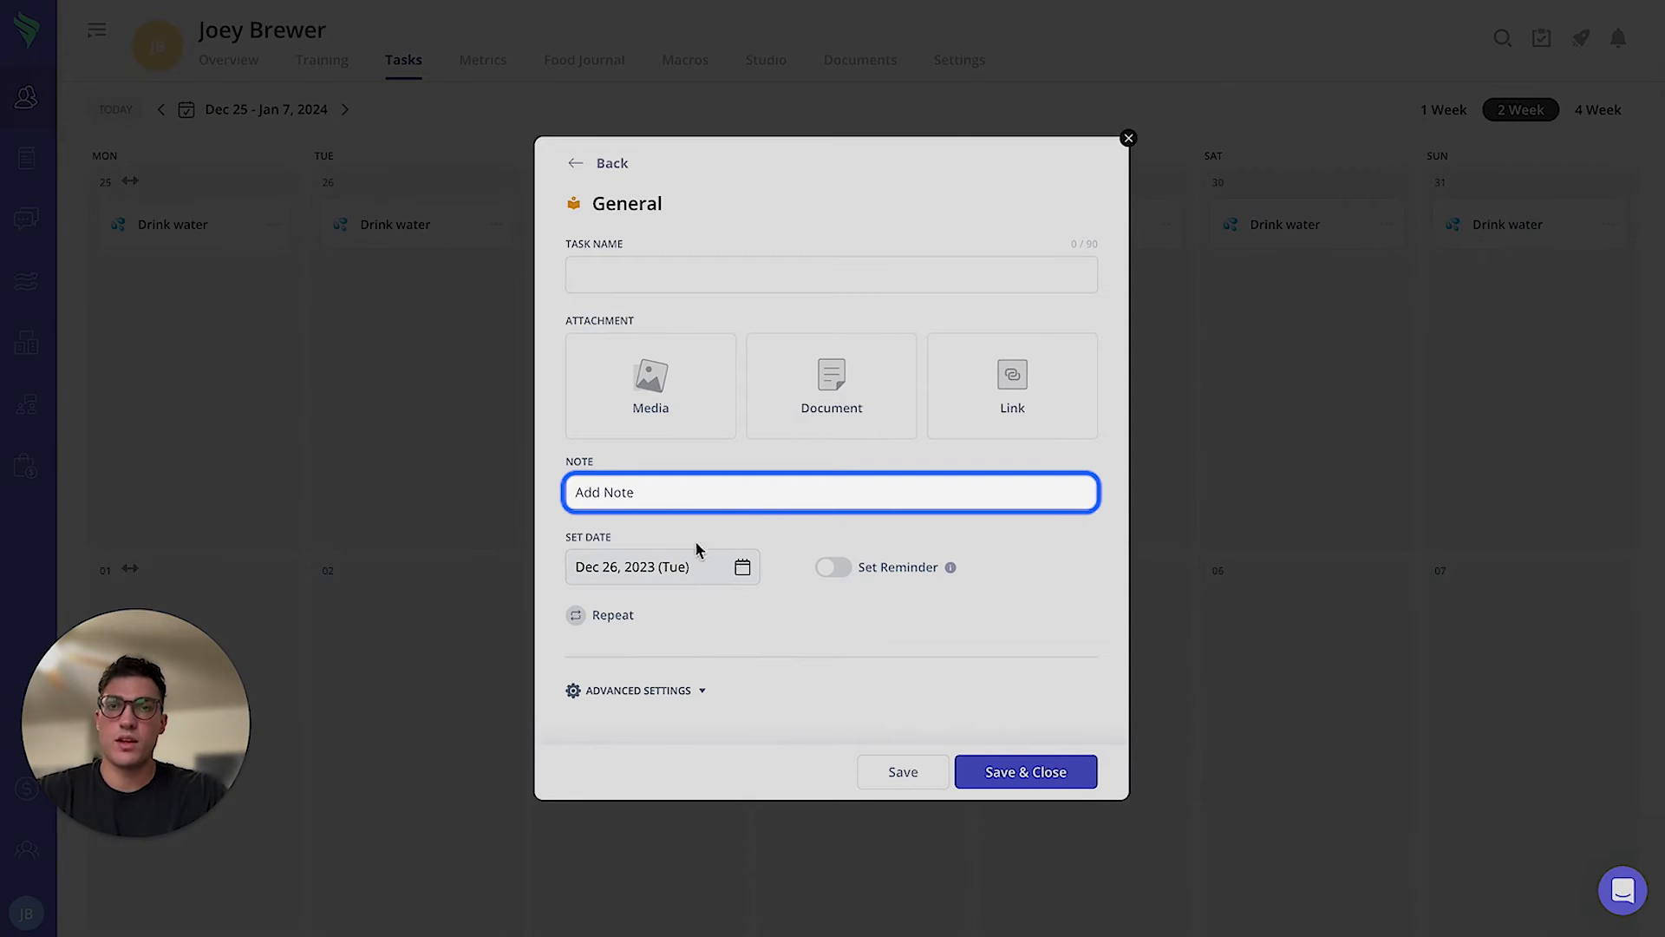
# Enable Repeat with Weekly frequency on Tuesdays for the next 5 weeks.
pyautogui.click(662, 566)
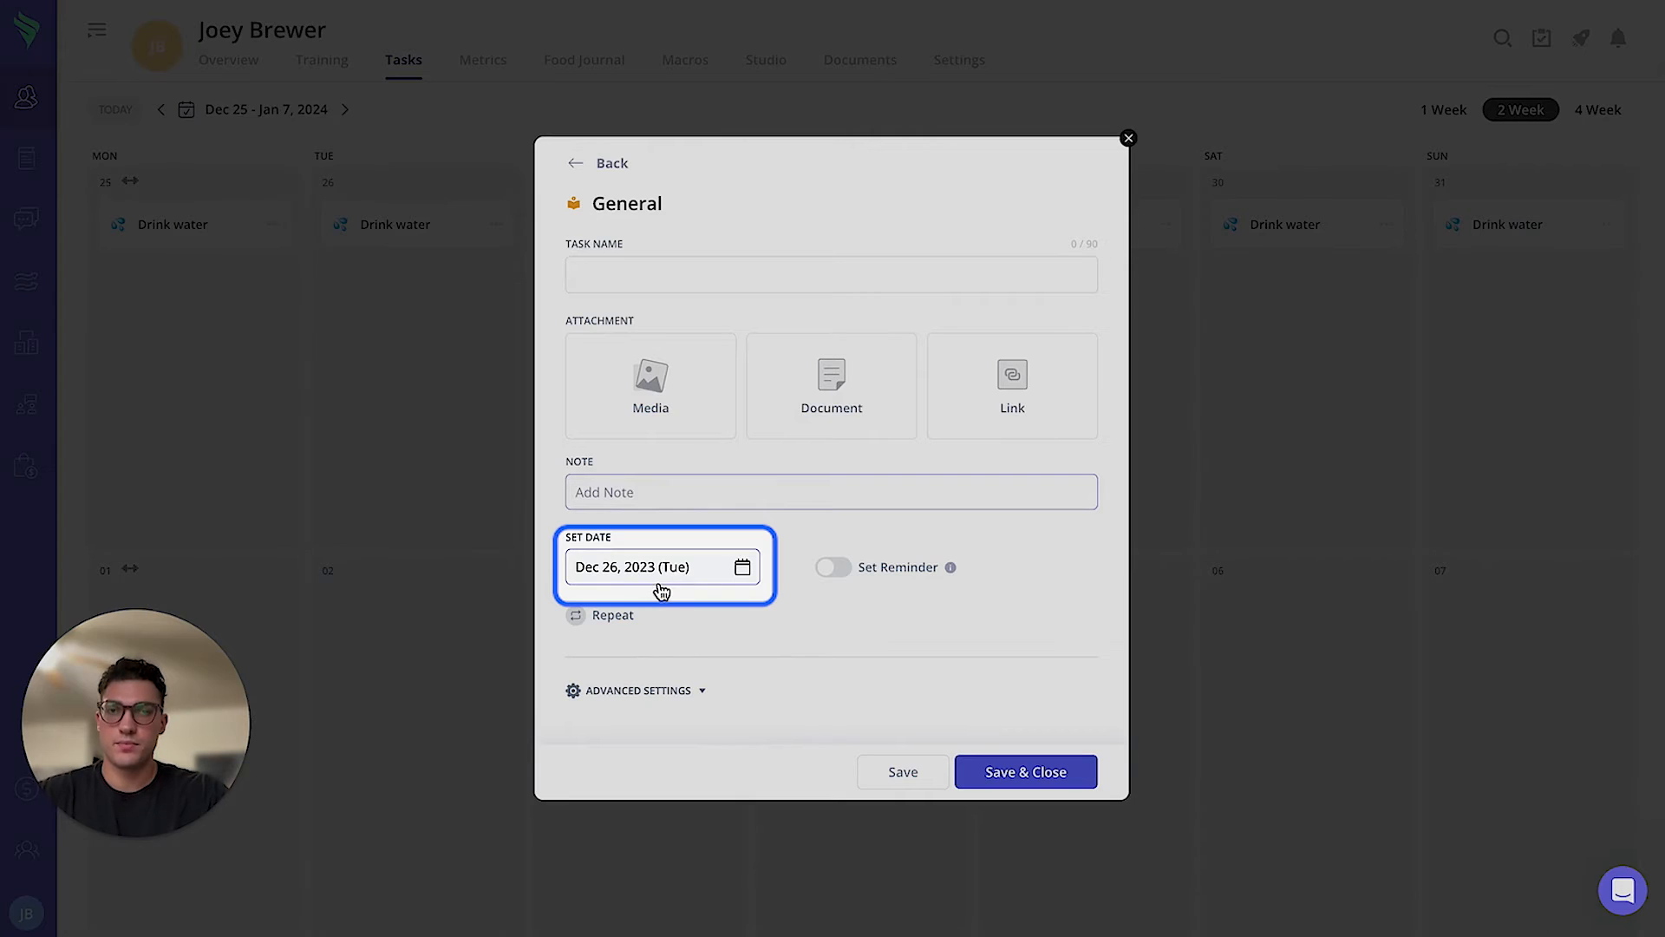
pyautogui.click(600, 614)
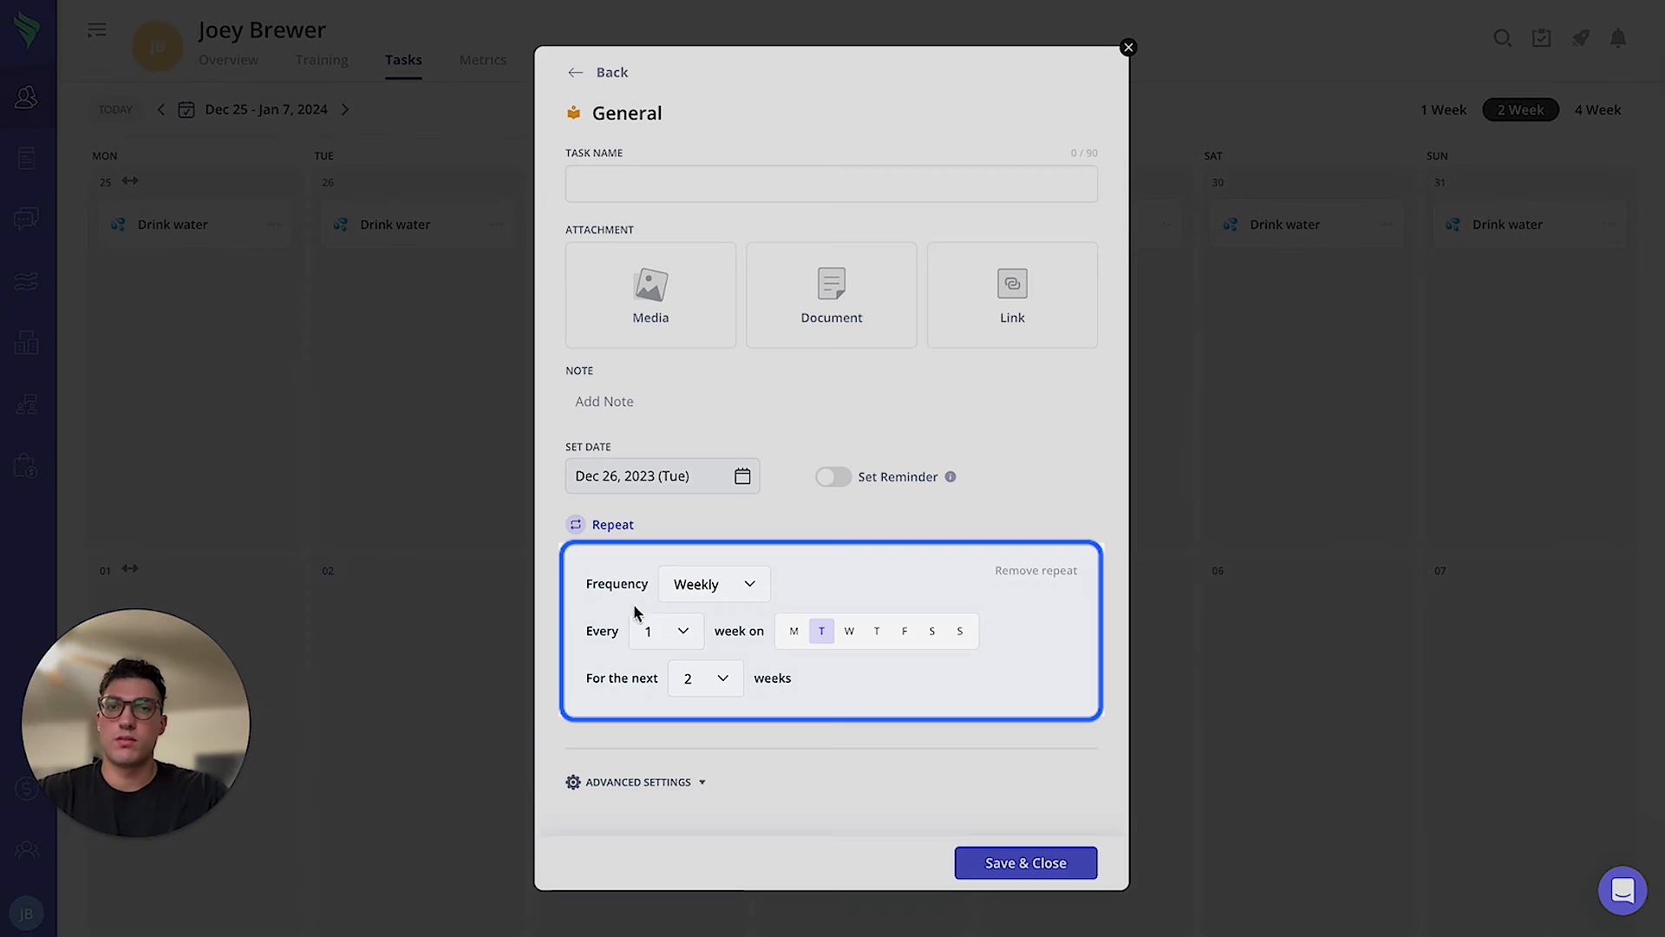
pyautogui.click(713, 582)
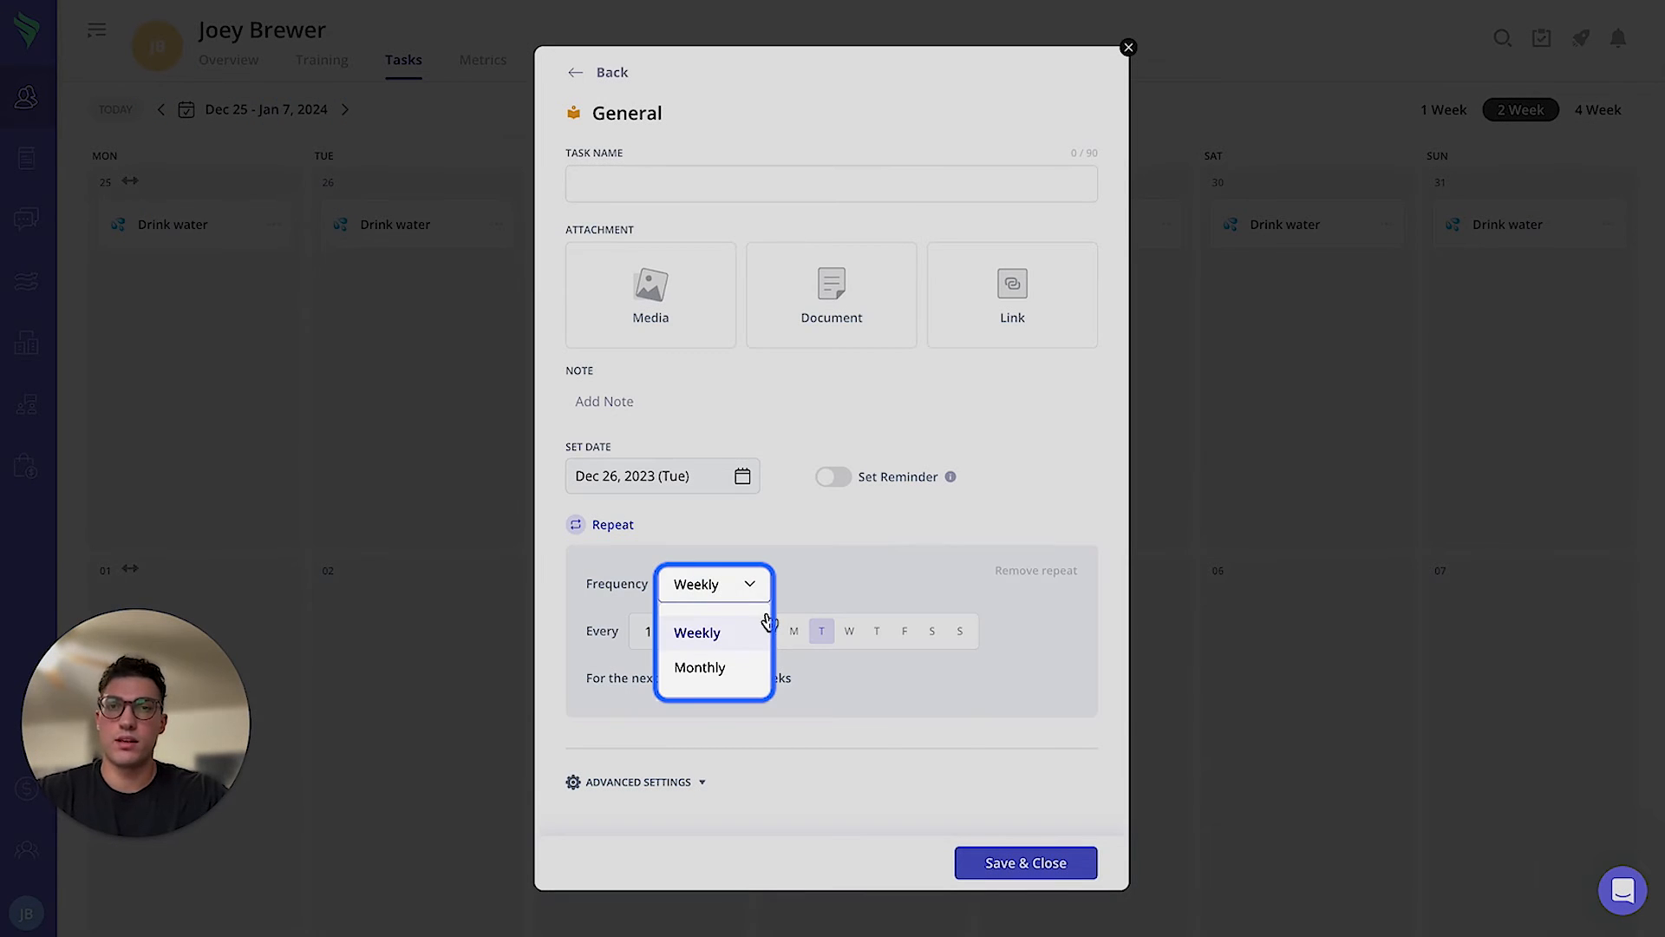
pyautogui.click(697, 630)
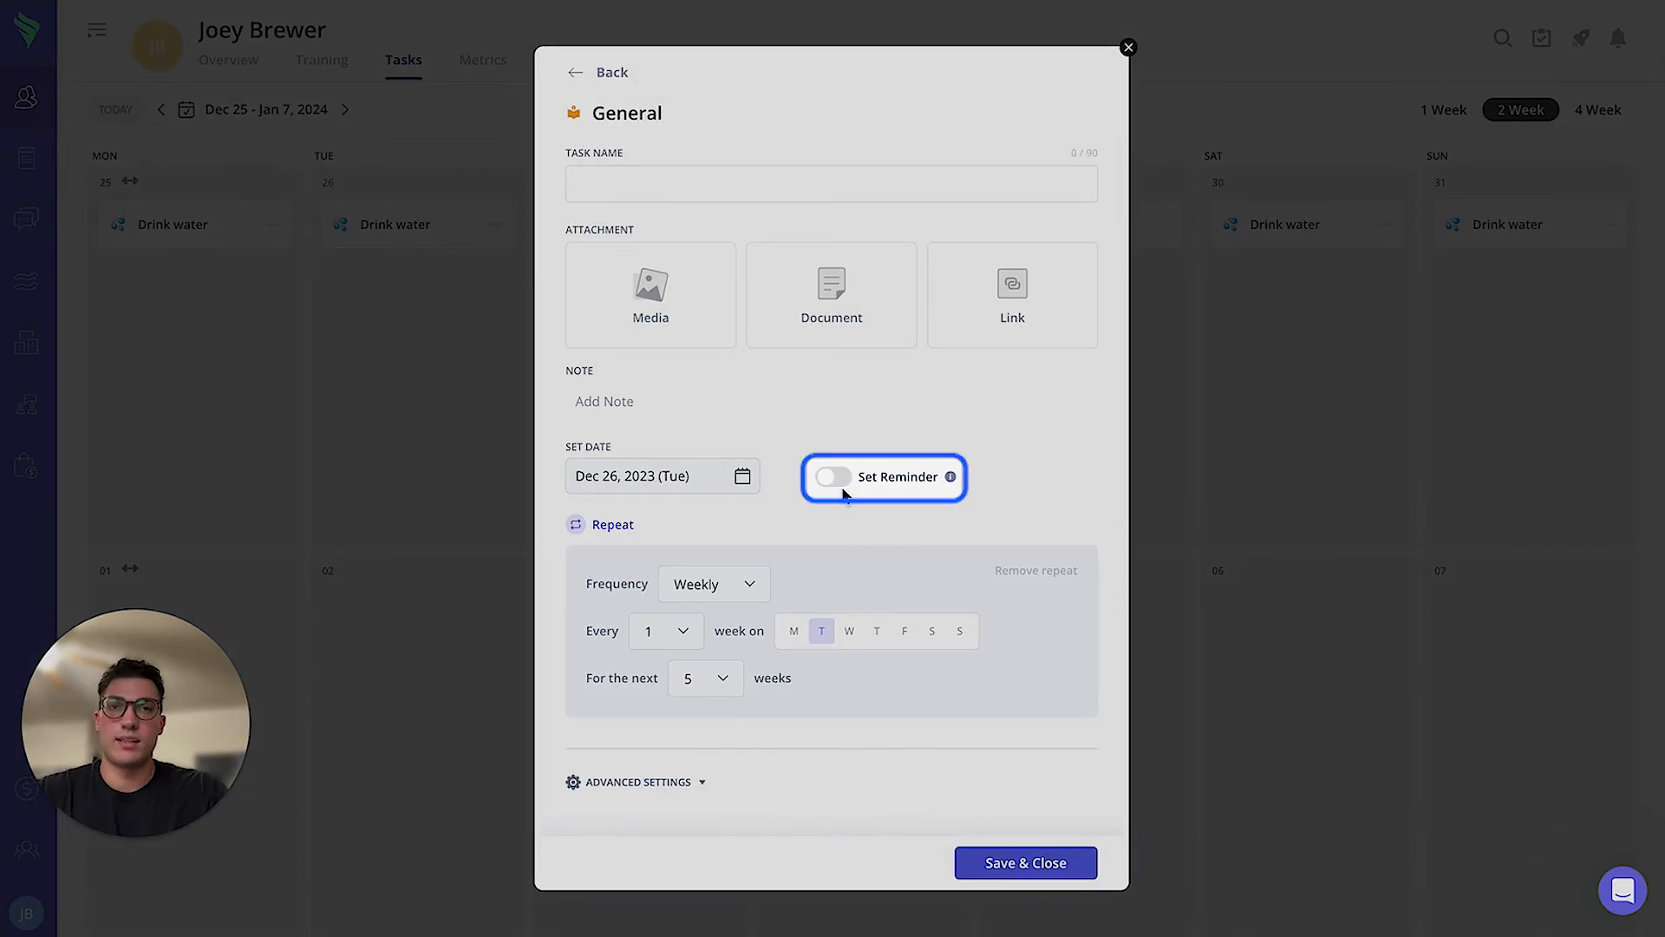
# Switch on Set Reminder with the time kept at 08:00 AM.
pyautogui.click(832, 477)
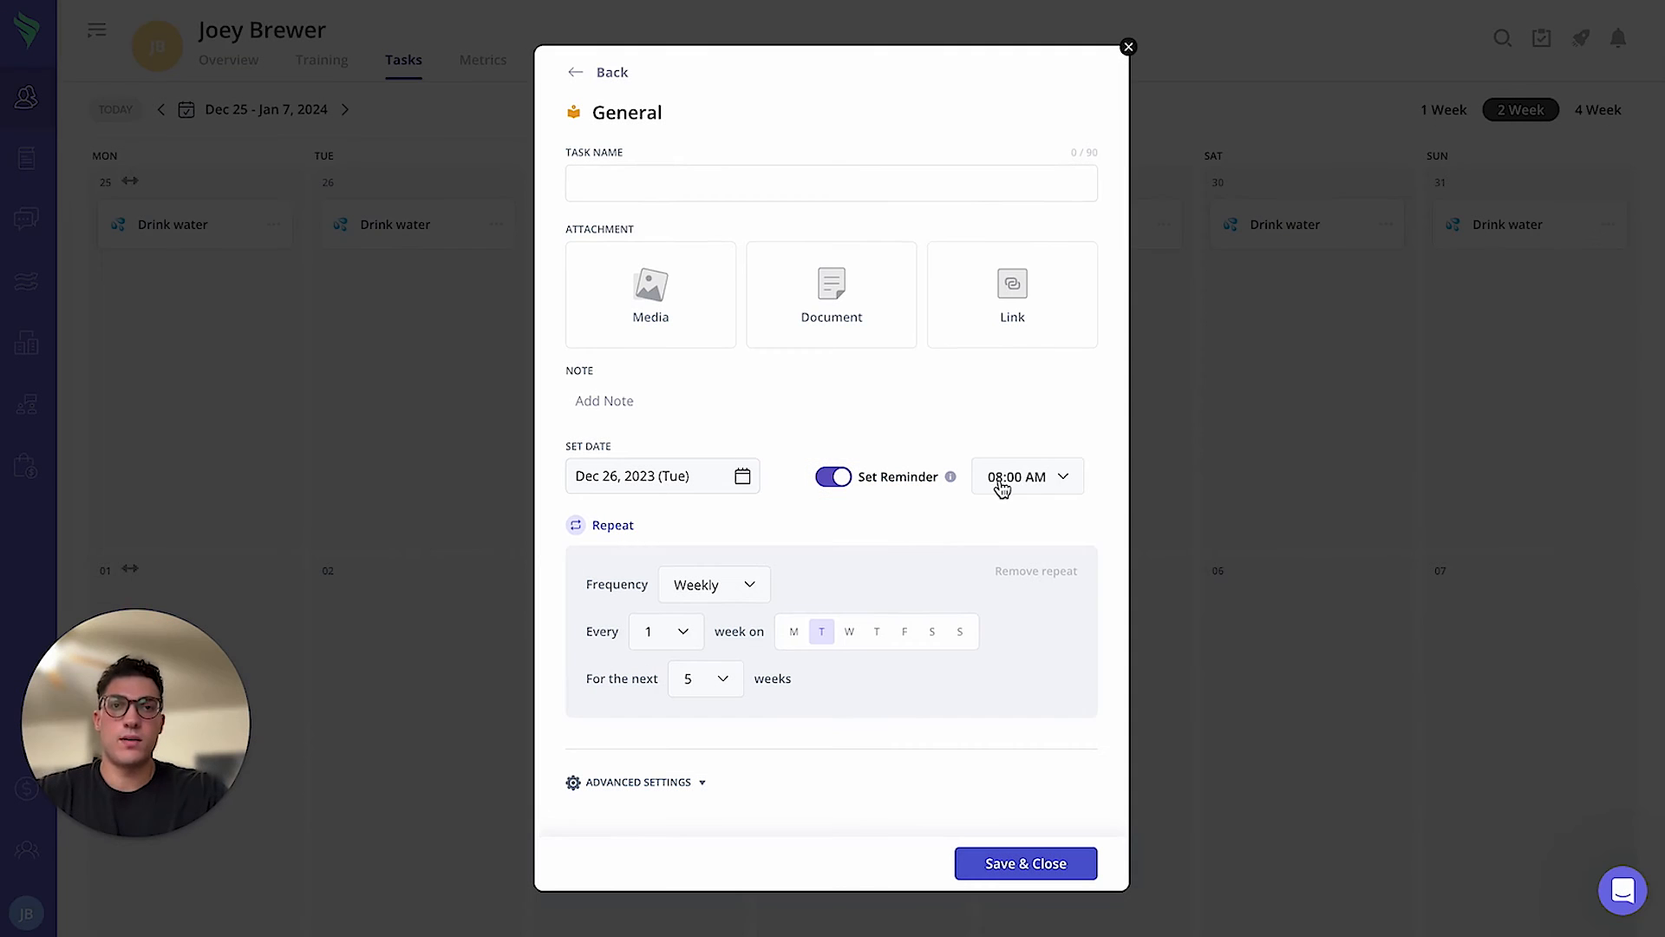
pyautogui.click(1026, 476)
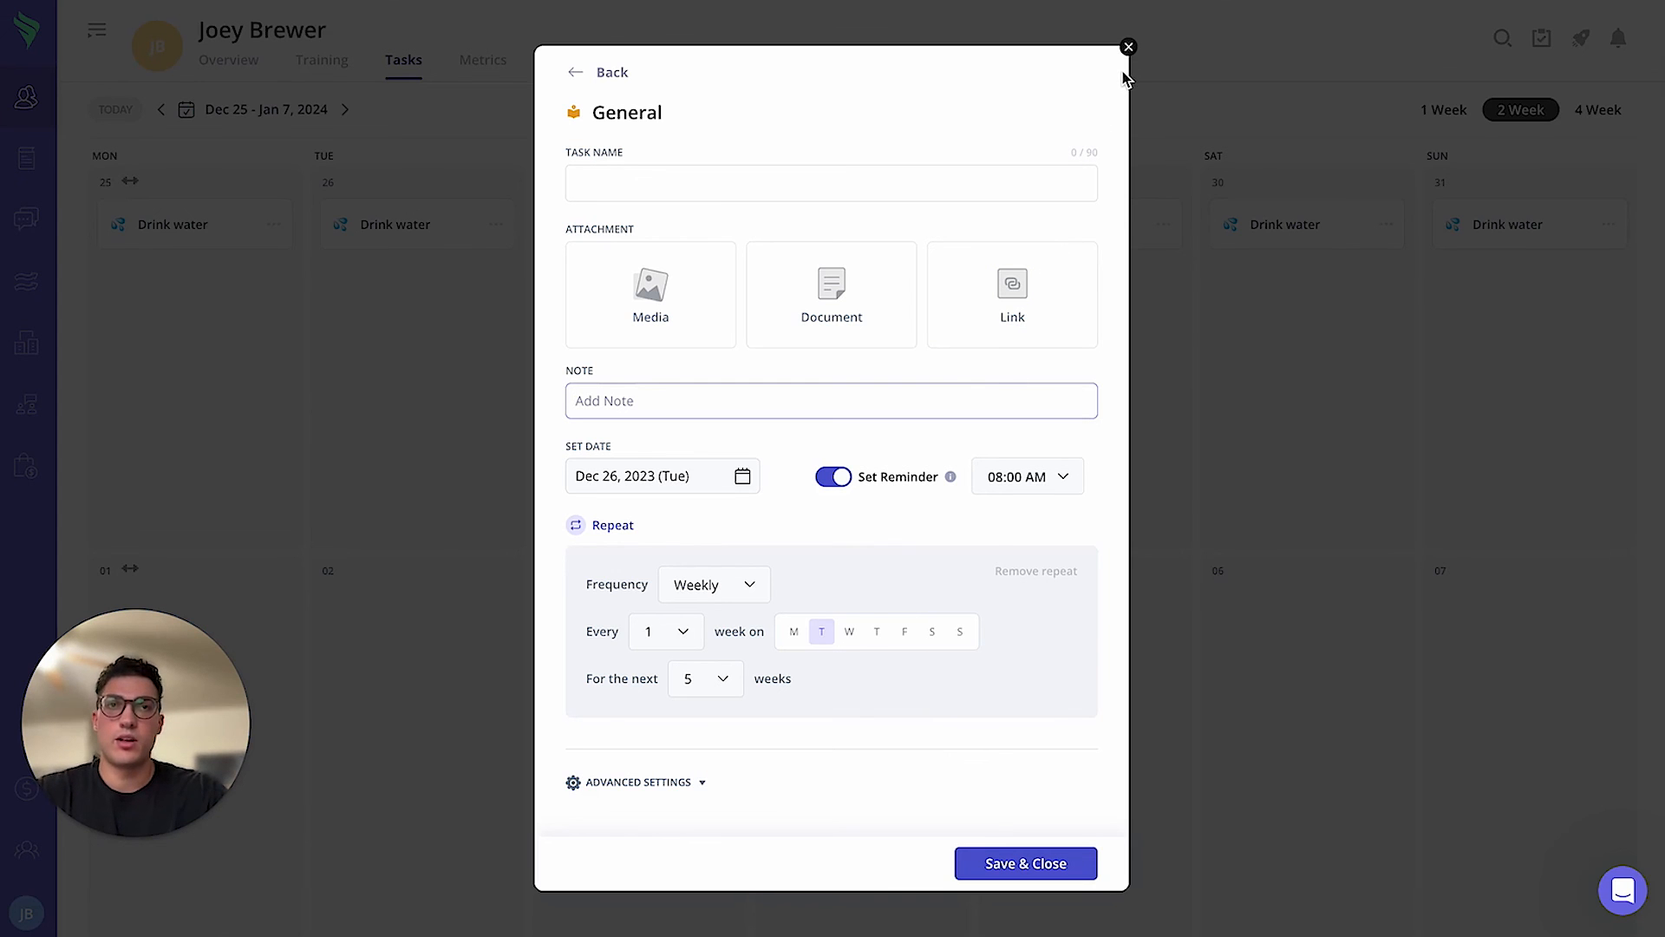
pyautogui.moveTo(1110, 89)
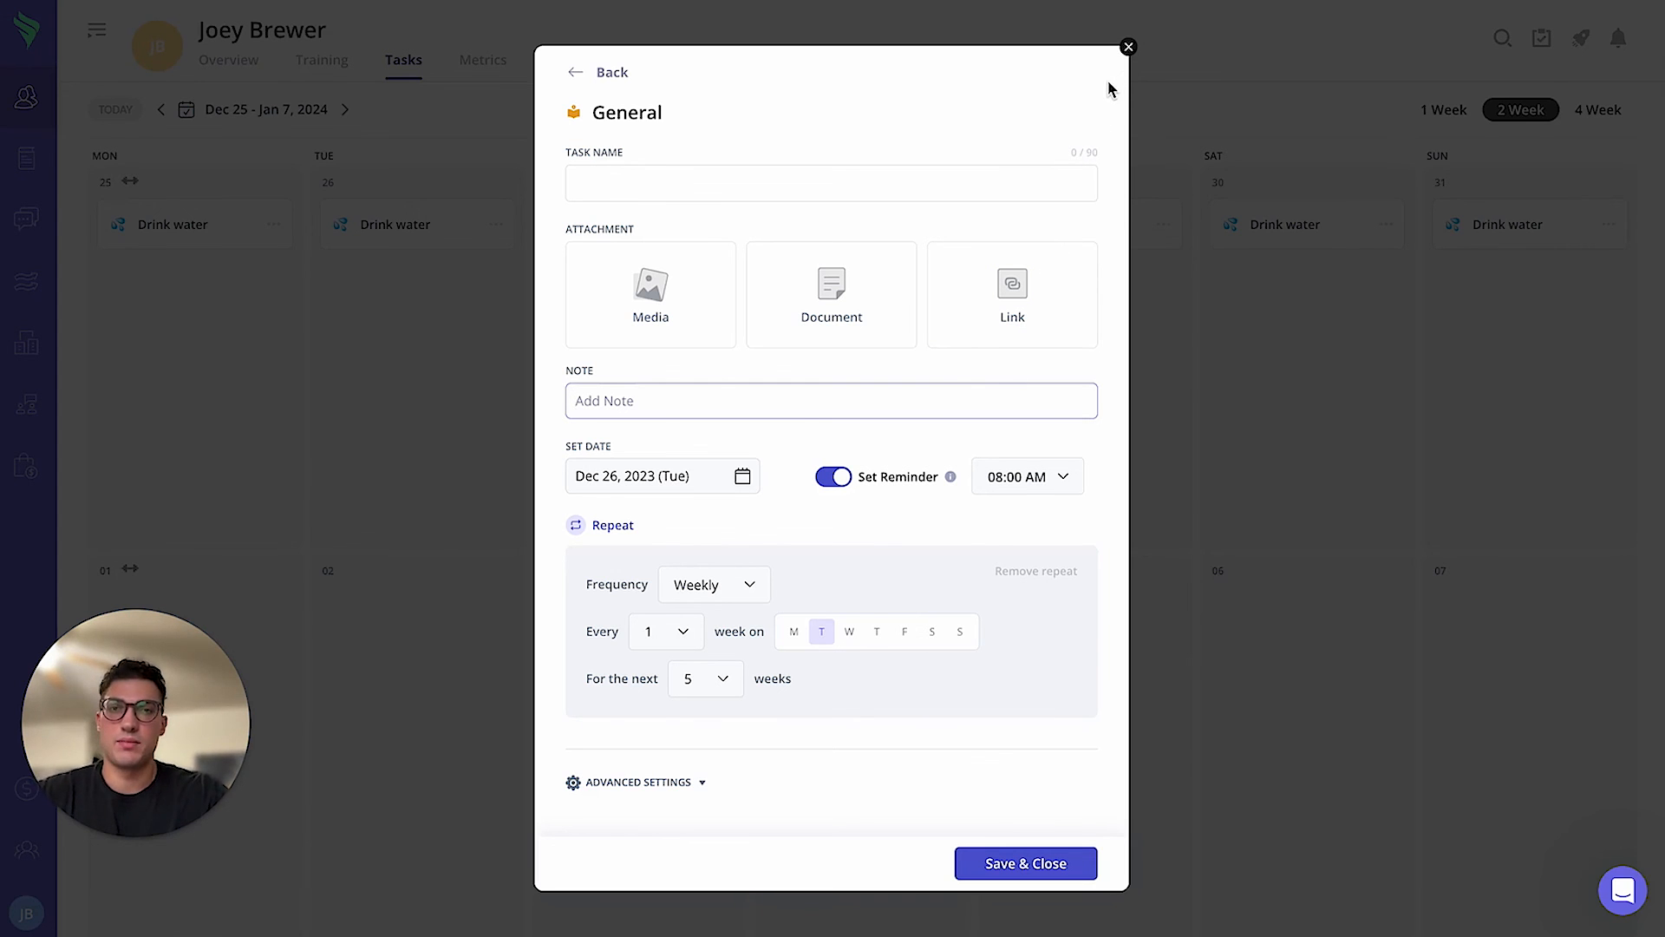